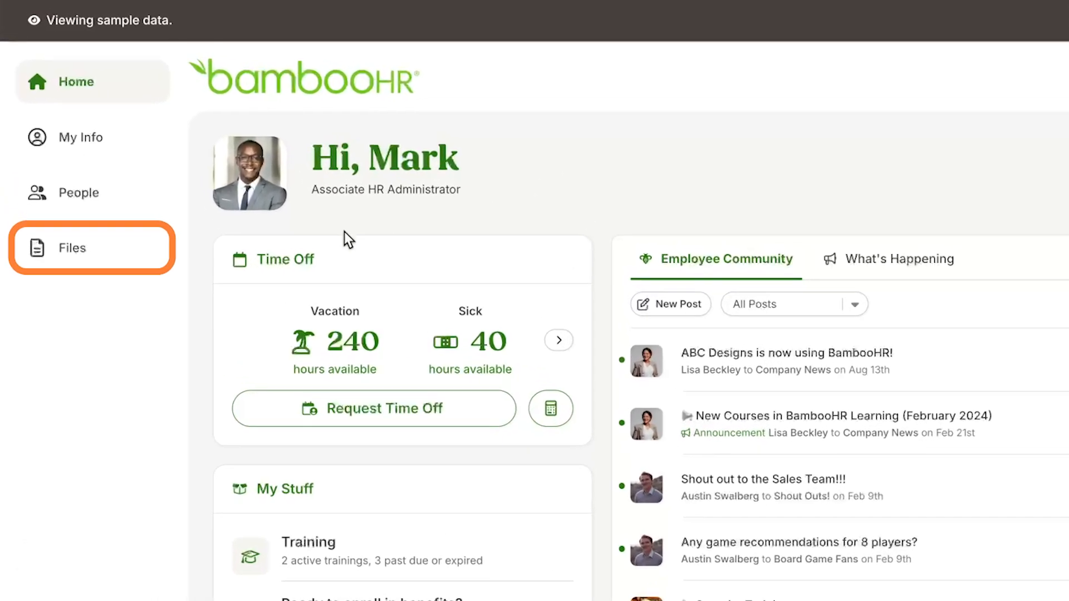
- Open the Files section from the left navigation menu
{"action": "left_click", "coordinate": [72, 247]}
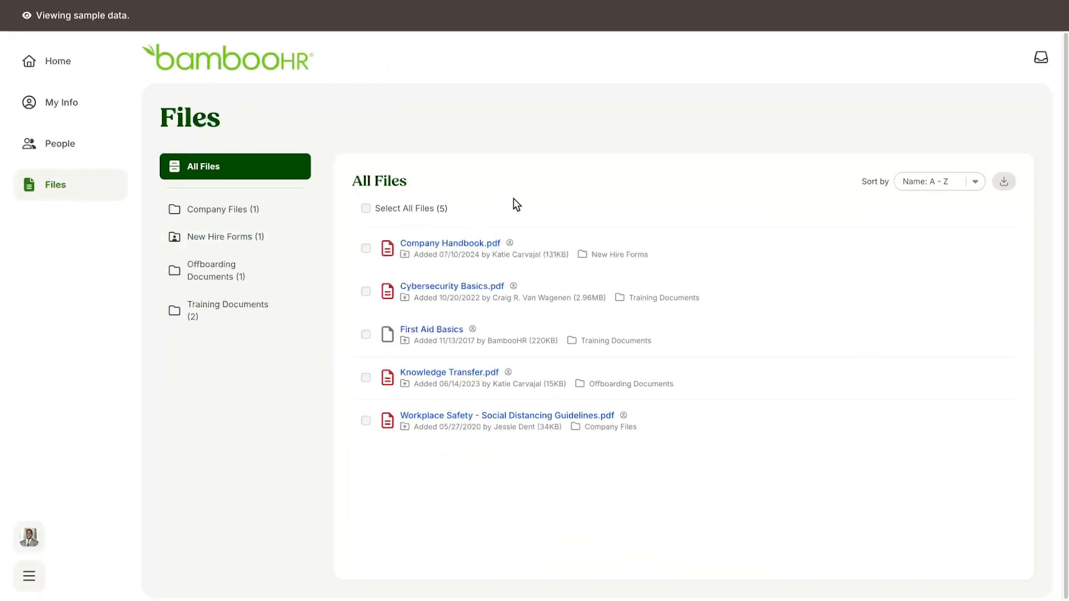
{"action": "mouse_move", "coordinate": [529, 454]}
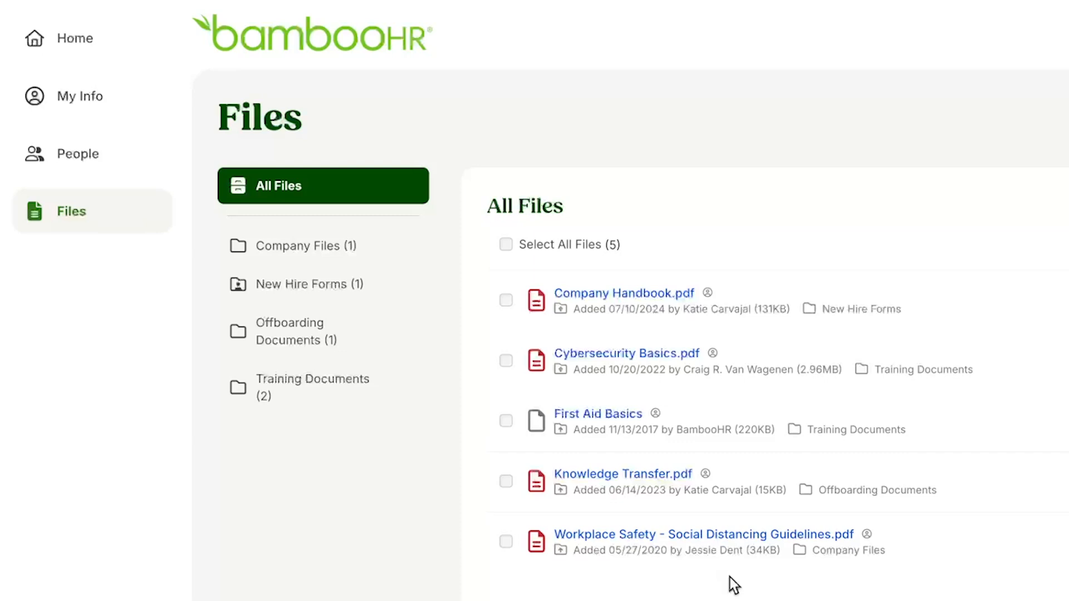
- Select the Training Documents (2) folder in the folder list
{"action": "left_click", "coordinate": [322, 387]}
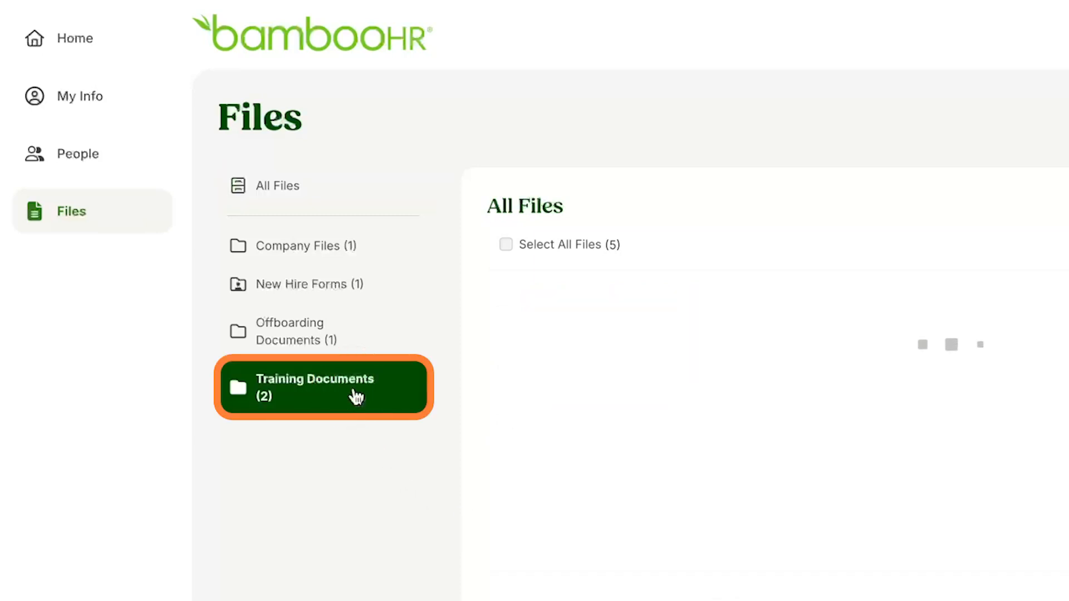
- Reselect Training Documents and open Cybersecurity Basics.pdf
{"action": "left_click", "coordinate": [323, 387]}
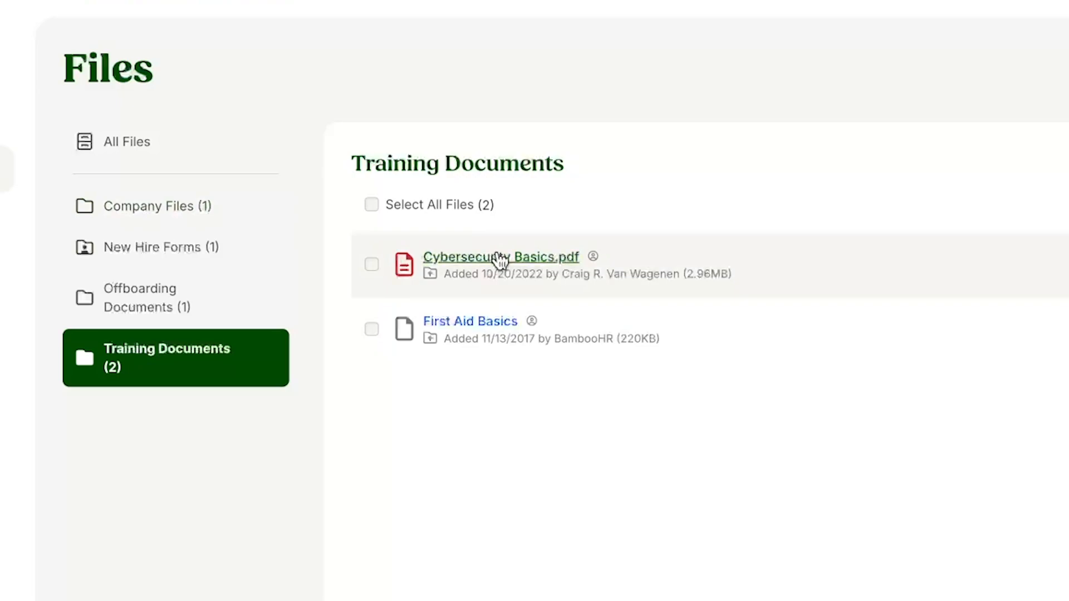
{"action": "left_click", "coordinate": [501, 257]}
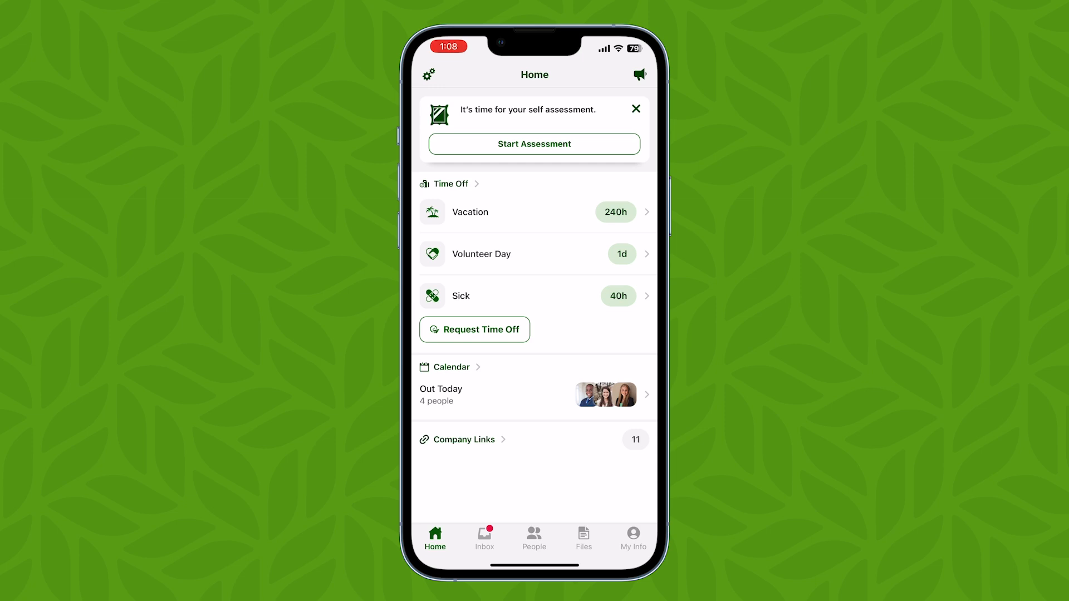
- Open the mobile app's Files tab to view the four document folders
{"action": "left_click", "coordinate": [583, 538]}
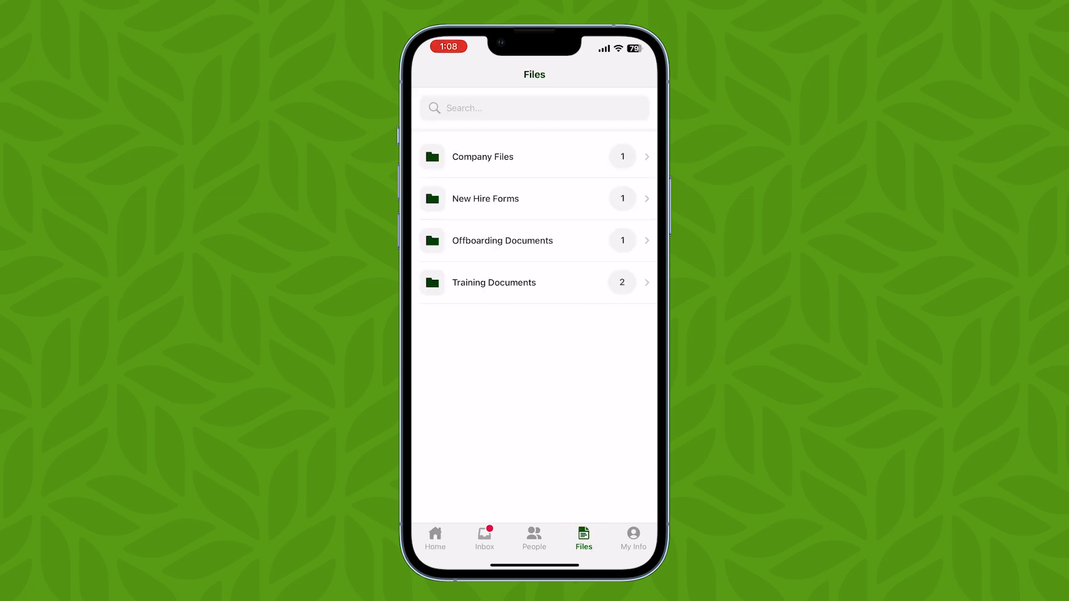